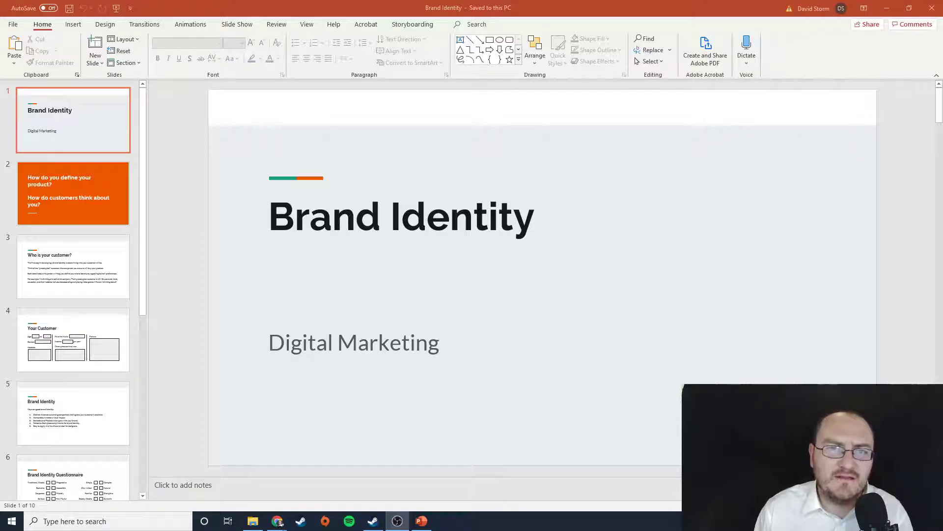
{"action": "mouse_move", "coordinate": [234, 246]}
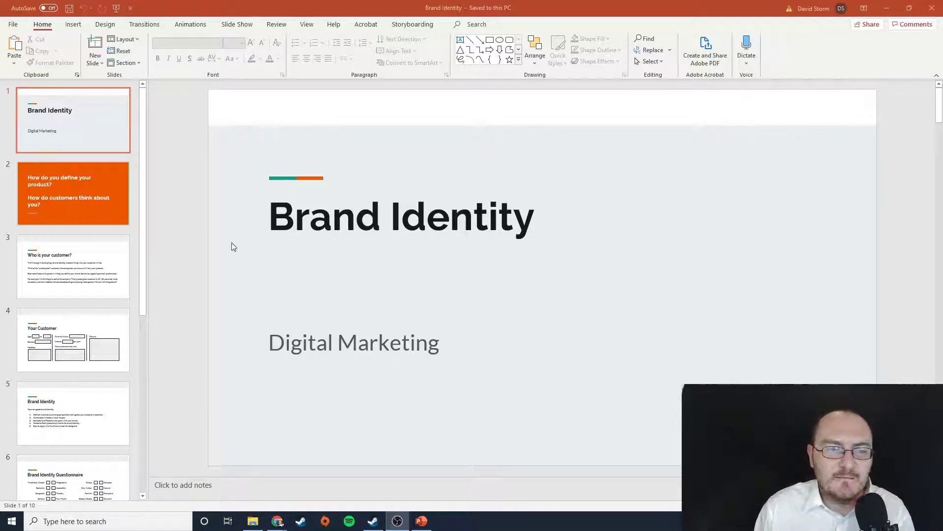
{"action": "mouse_move", "coordinate": [346, 259]}
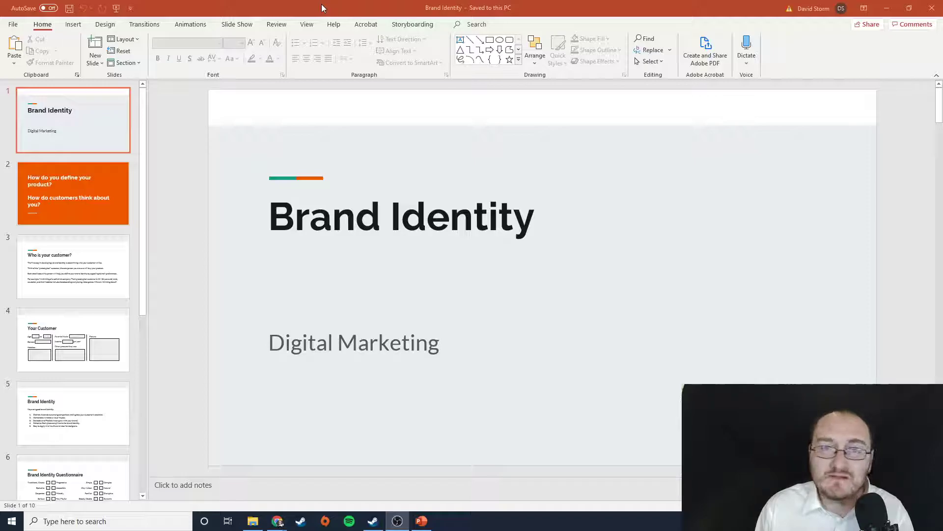
{"action": "mouse_move", "coordinate": [320, 247]}
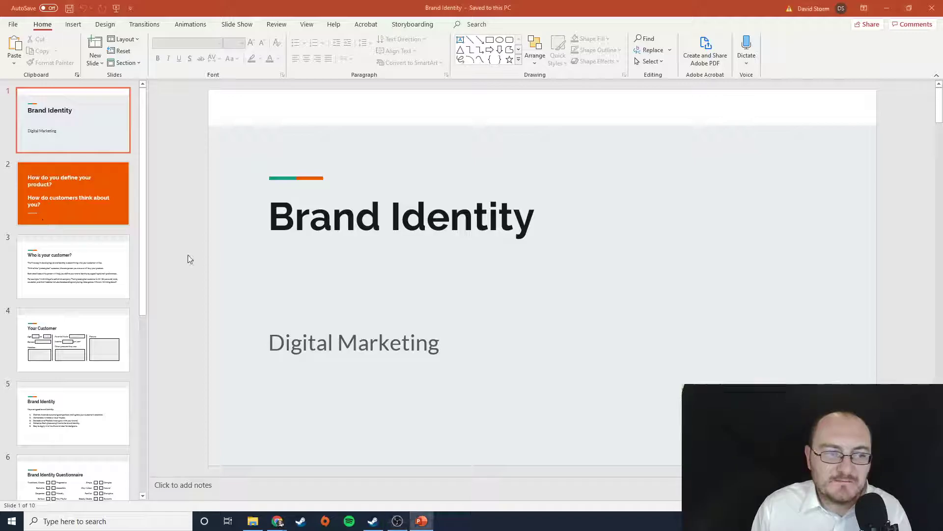
Show slide 2, the orange slide asking how you define your product
{"action": "left_click", "coordinate": [73, 193]}
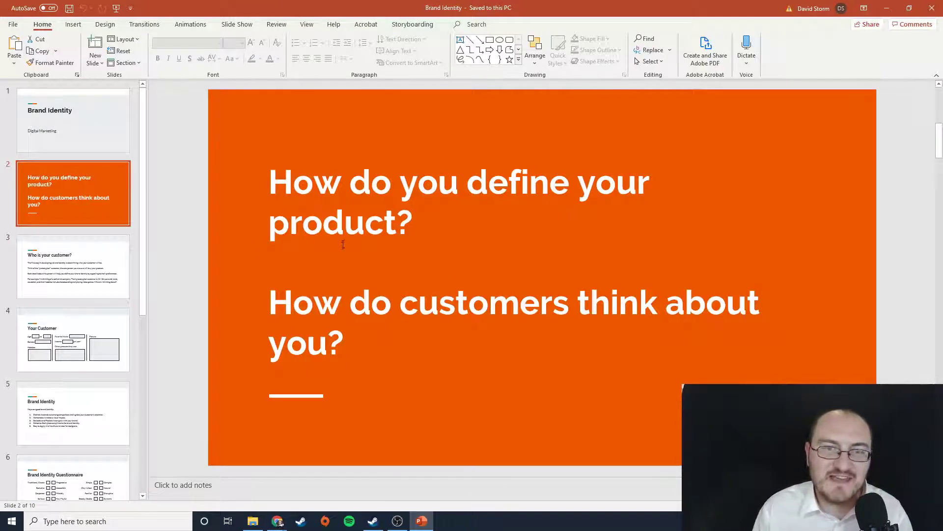
Show slide 3, 'Who is your customer?', with its soft drink customer example
{"action": "left_click", "coordinate": [73, 266]}
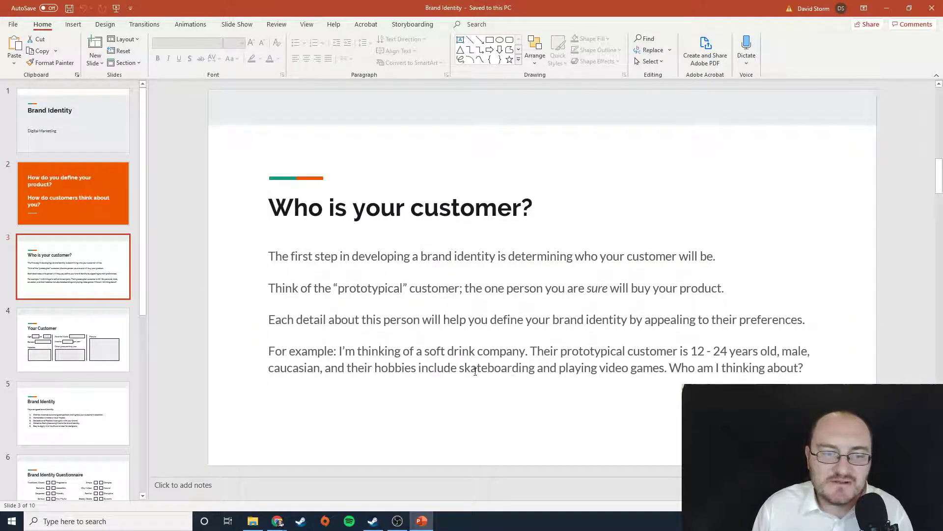
{"action": "mouse_move", "coordinate": [621, 266]}
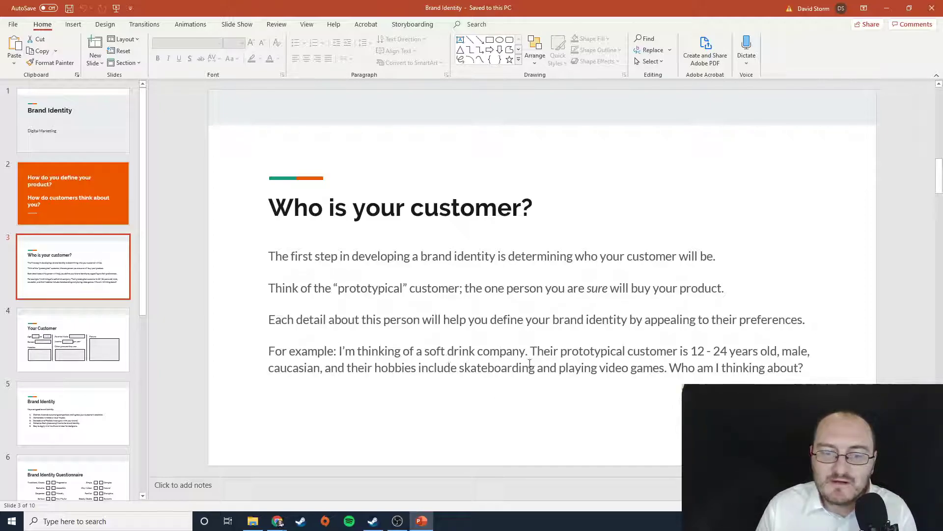
{"action": "mouse_move", "coordinate": [656, 354]}
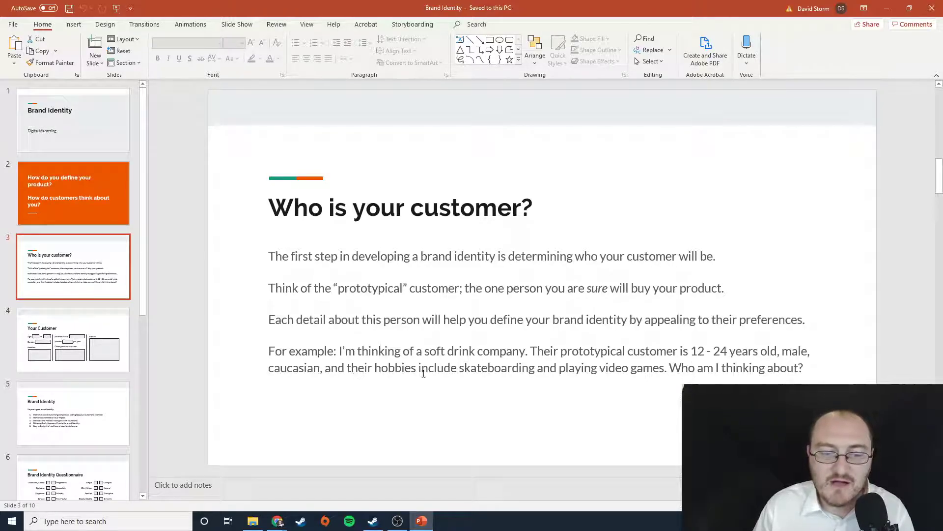
{"action": "mouse_move", "coordinate": [749, 367]}
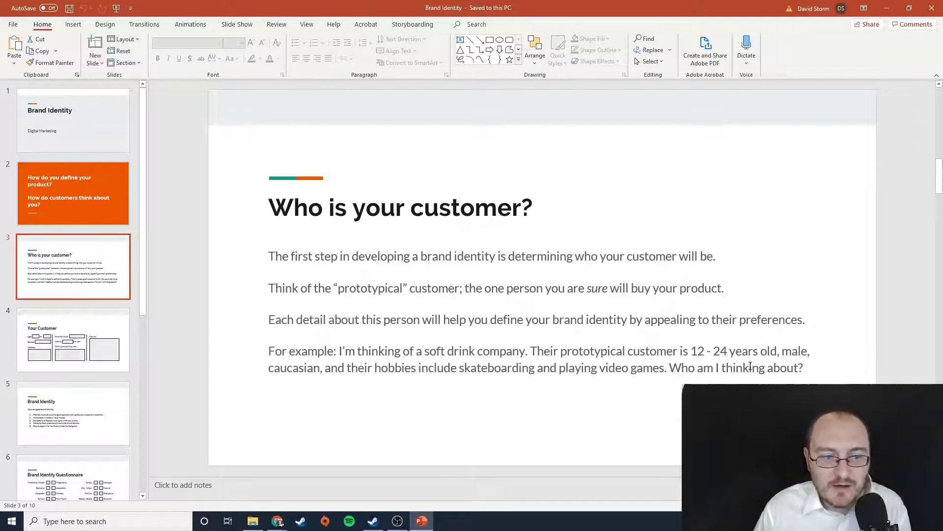
Move past the customer profile slide to slide 5's five brand identity keys
{"action": "left_click", "coordinate": [73, 338]}
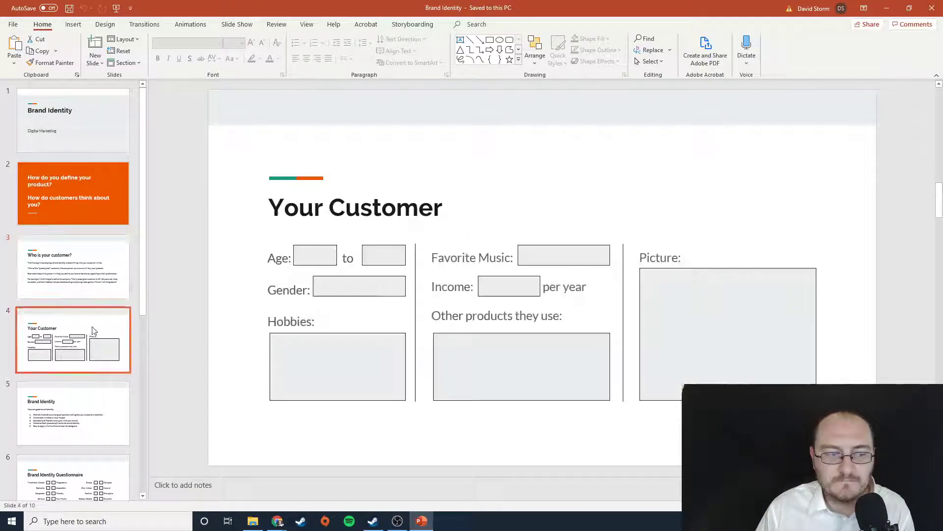
{"action": "mouse_move", "coordinate": [426, 311]}
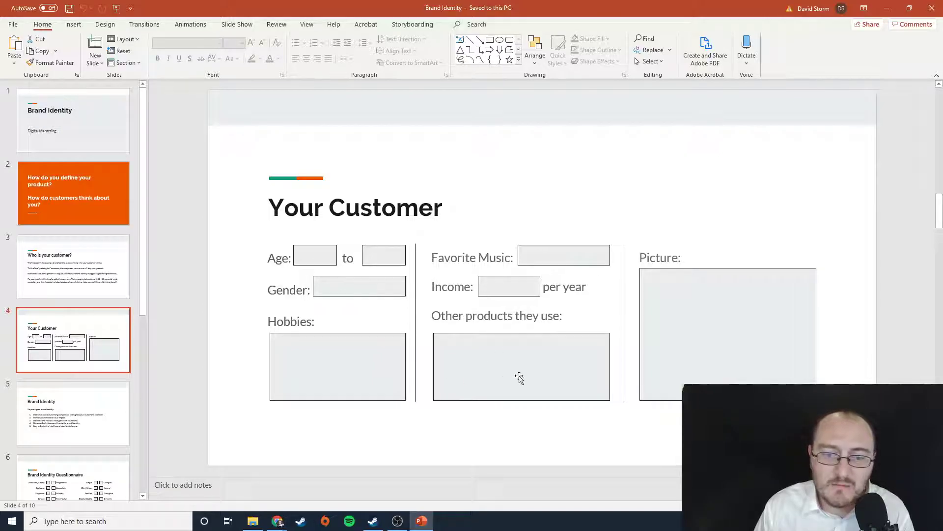
{"action": "mouse_move", "coordinate": [785, 378]}
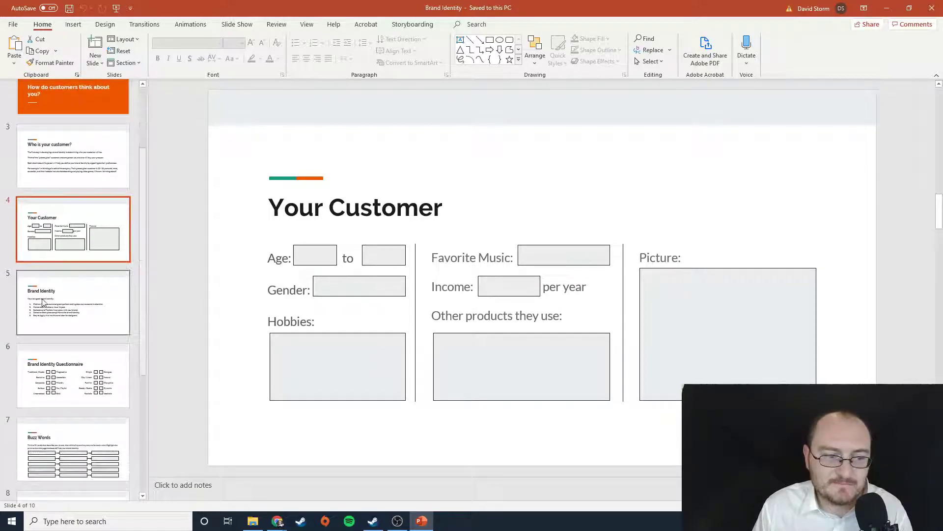
{"action": "left_click", "coordinate": [73, 303]}
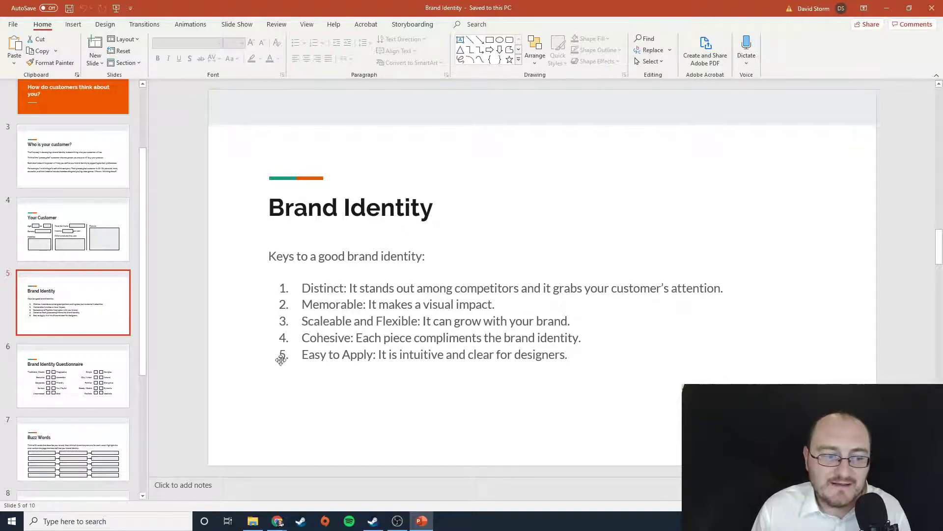
View the Brand Identity Questionnaire slide, then advance to the Buzz Words slide
{"action": "left_click", "coordinate": [73, 376]}
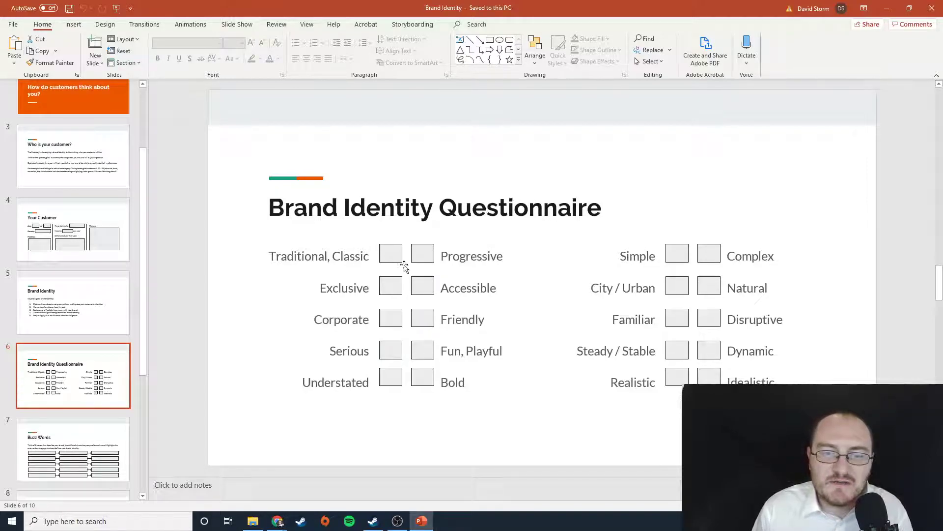
{"action": "mouse_move", "coordinate": [482, 255]}
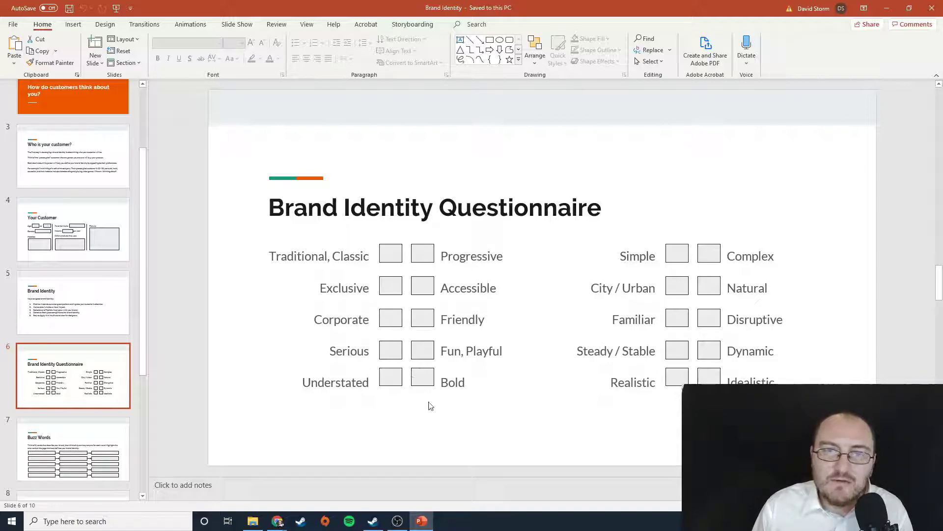
{"action": "mouse_move", "coordinate": [453, 420]}
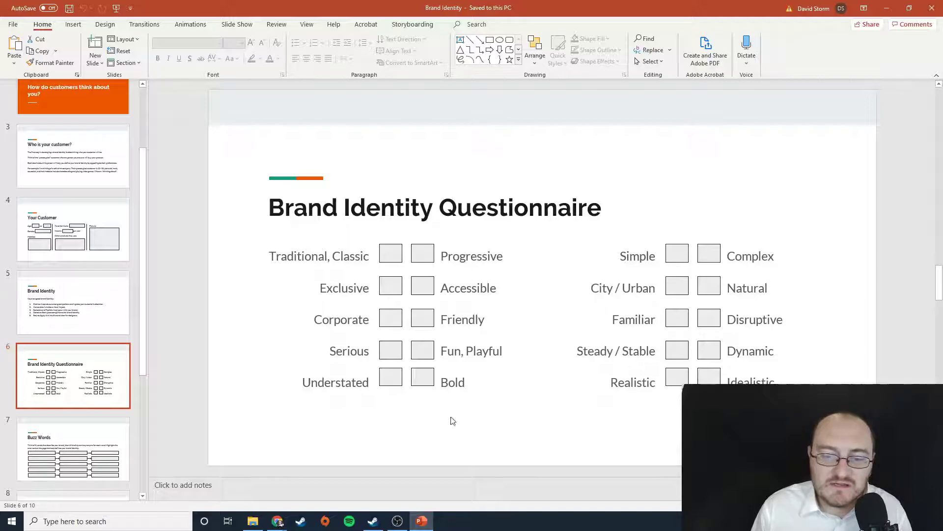
{"action": "scroll", "scroll_direction": "down", "scroll_amount": 3}
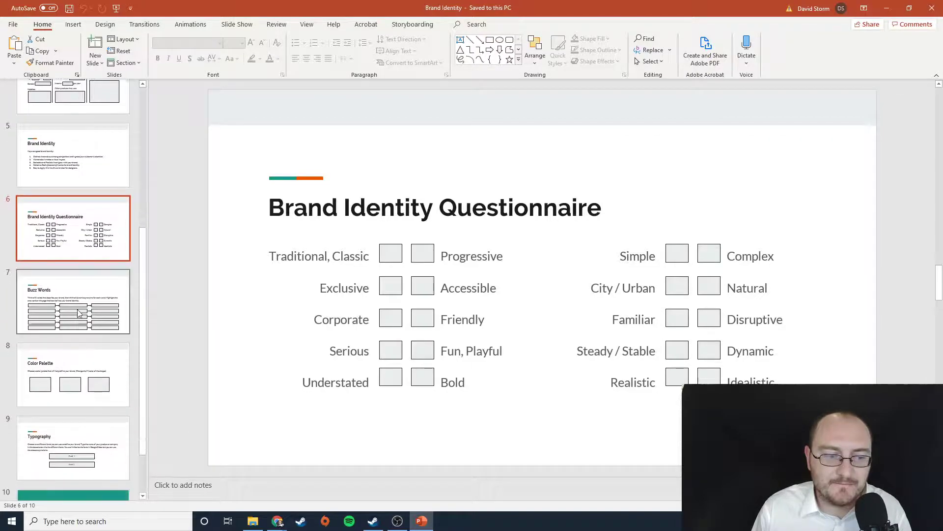
{"action": "left_click", "coordinate": [73, 302]}
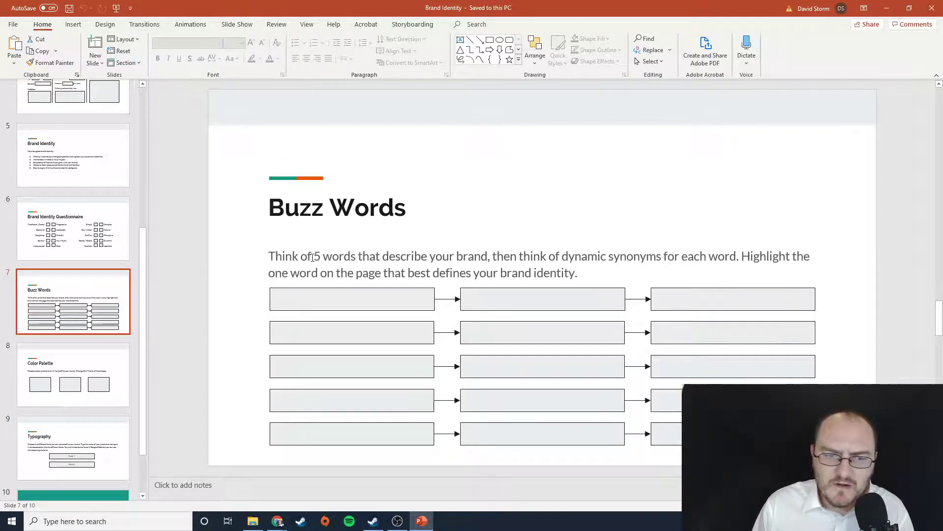
Try typing 'Fun' into the first Buzz Words box, then delete it again
{"action": "left_click", "coordinate": [352, 298]}
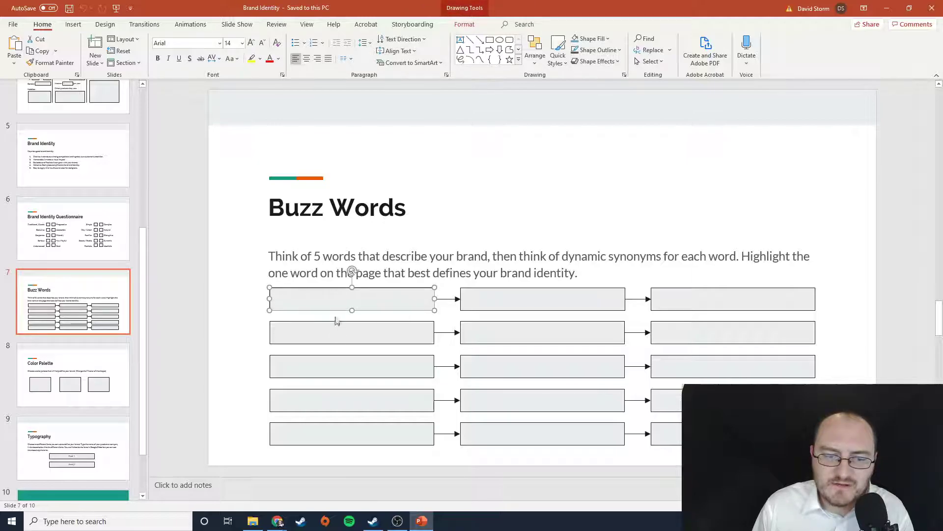
{"action": "left_click", "coordinate": [352, 400]}
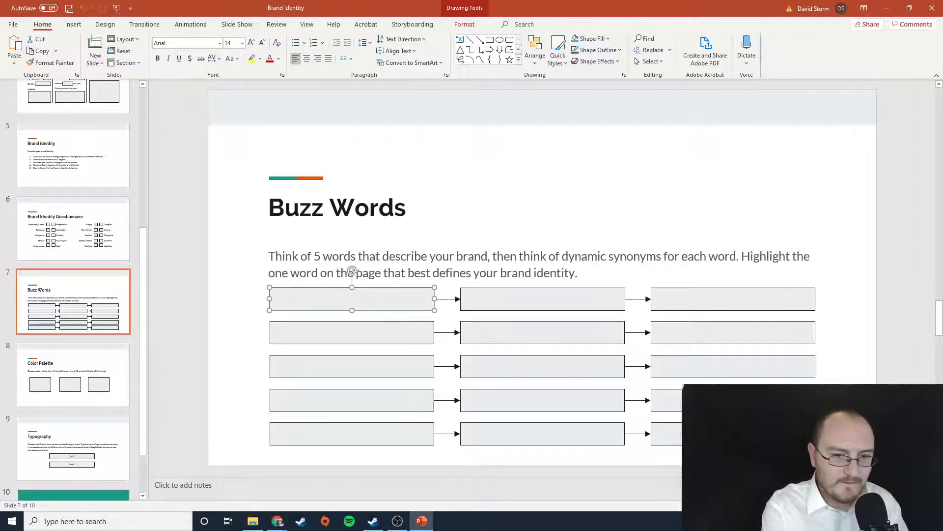
{"action": "type", "text": "Fun"}
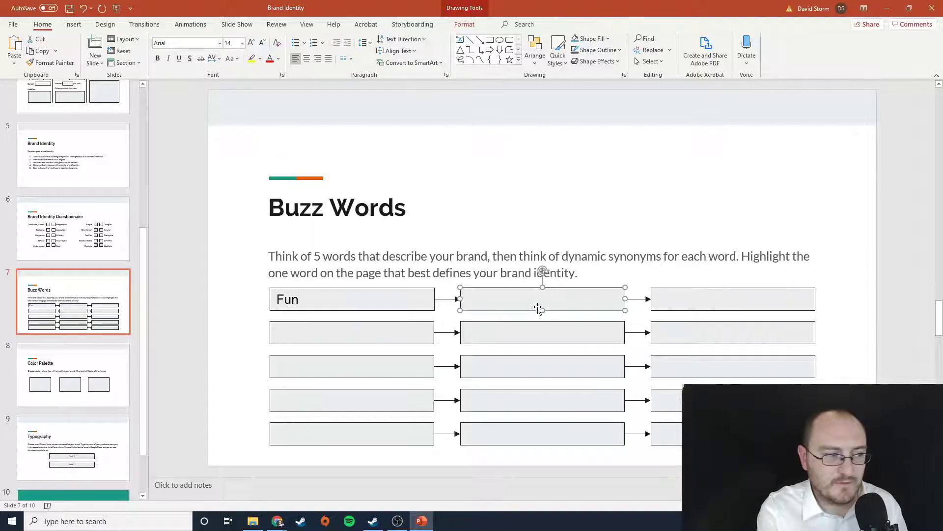
{"action": "type", "text": "A"}
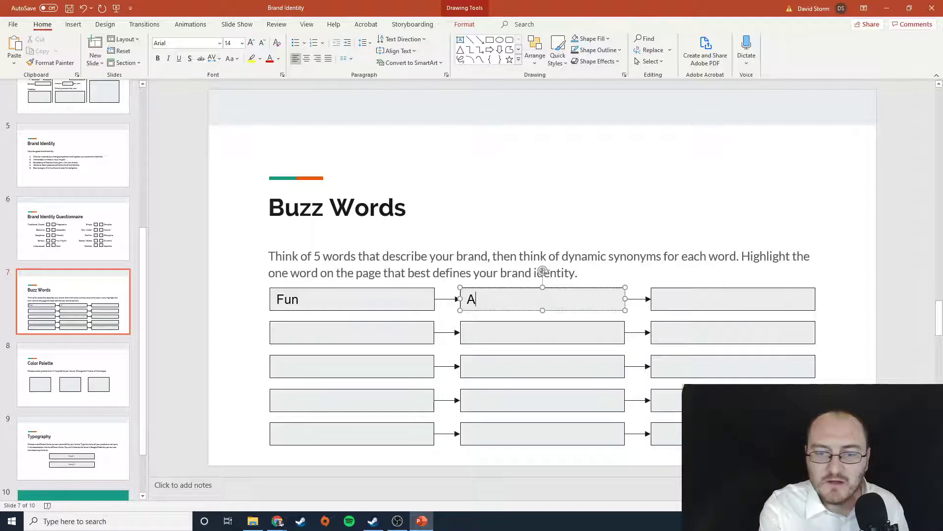
{"action": "key", "text": "backspace"}
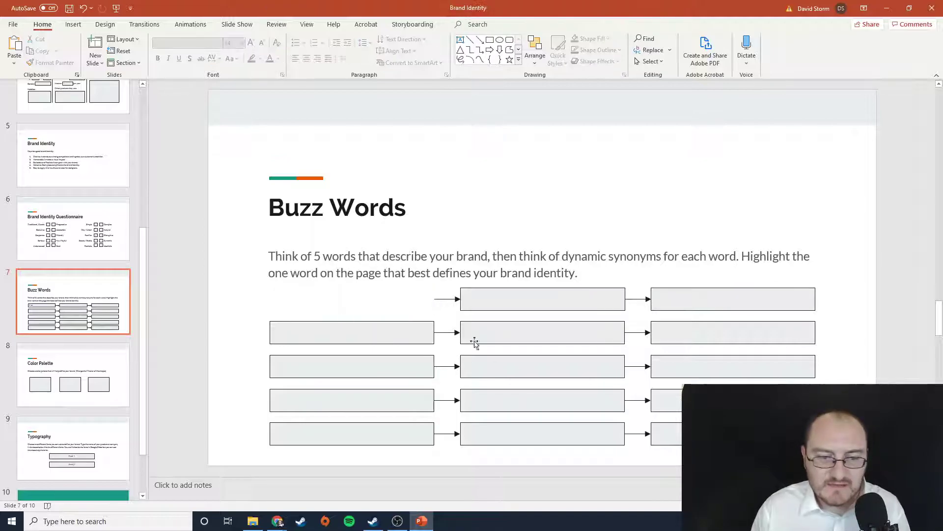
{"action": "type", "text": "Fun"}
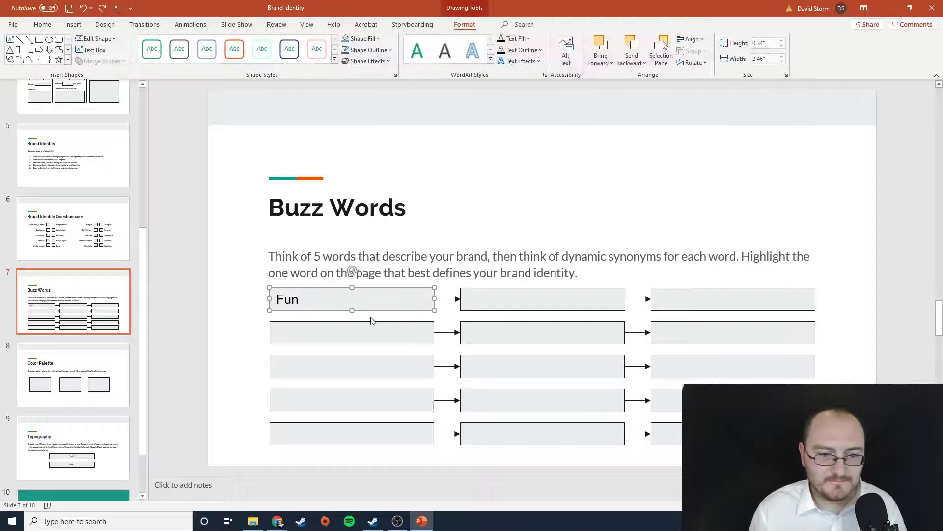
{"action": "key", "text": "Backspace"}
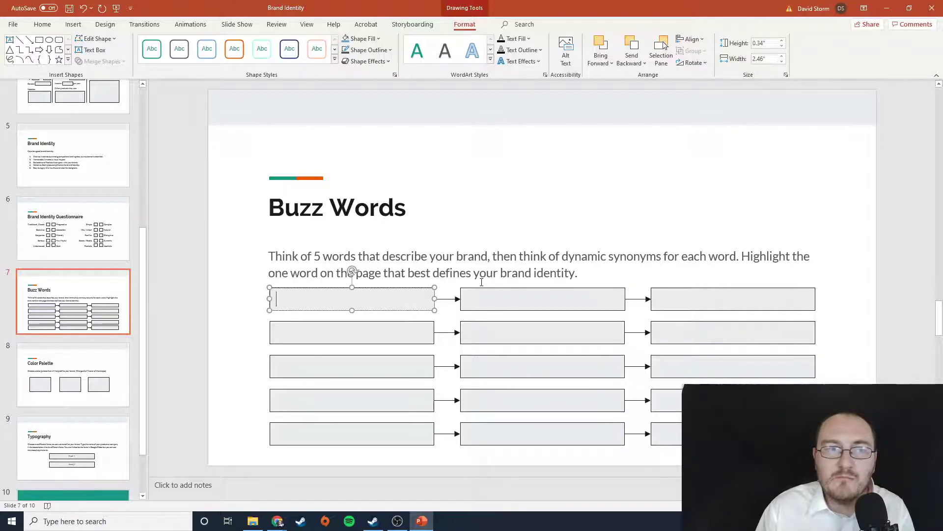
{"action": "mouse_move", "coordinate": [546, 307]}
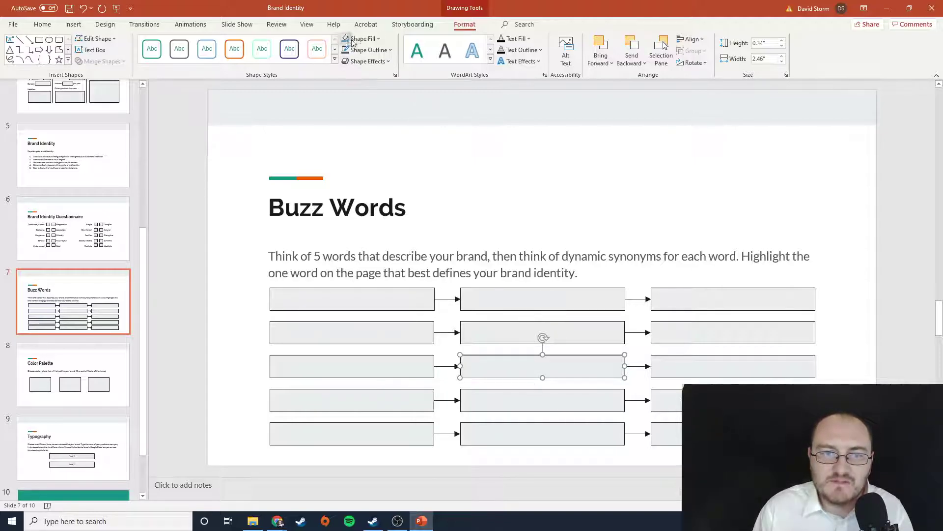
{"action": "left_click", "coordinate": [361, 38]}
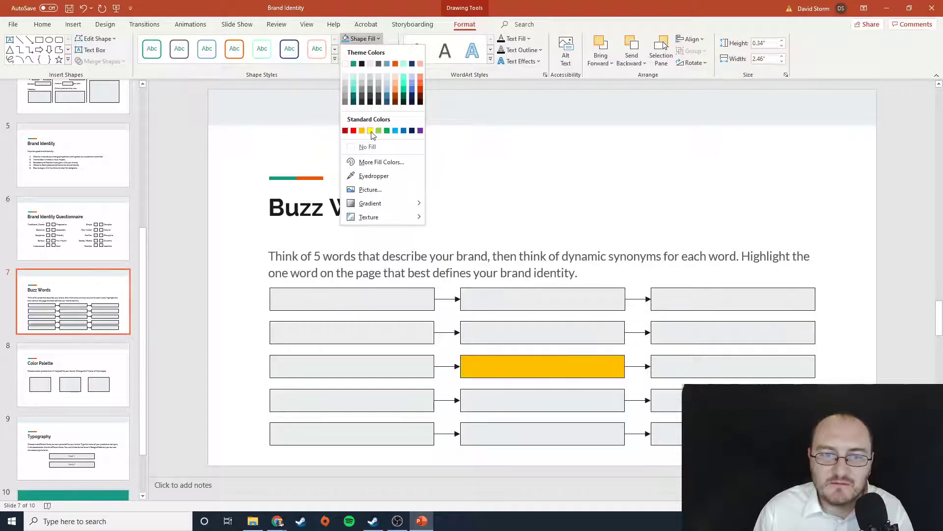
{"action": "left_click", "coordinate": [367, 146]}
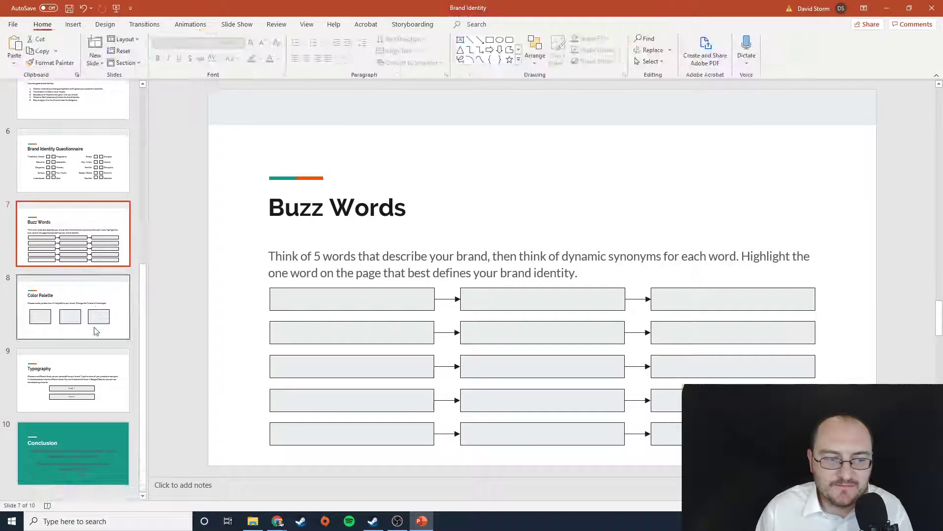
Open slide 8, Color Palette, select its first gray box, then deselect it
{"action": "left_click", "coordinate": [72, 307]}
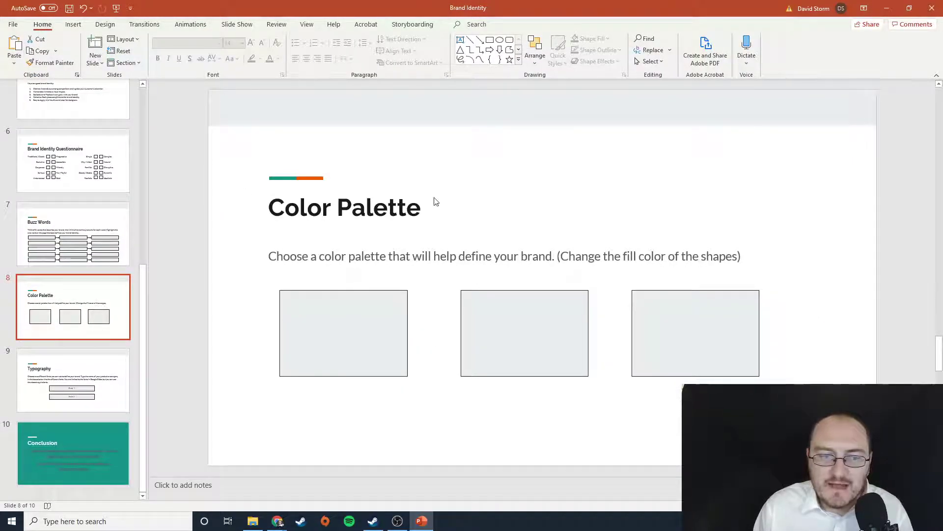
{"action": "left_click", "coordinate": [343, 333]}
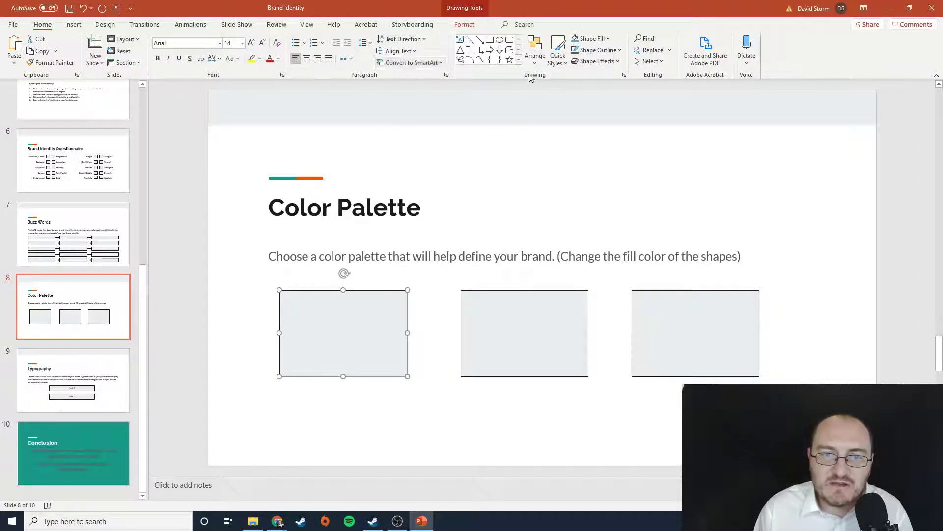
{"action": "left_click", "coordinate": [607, 37]}
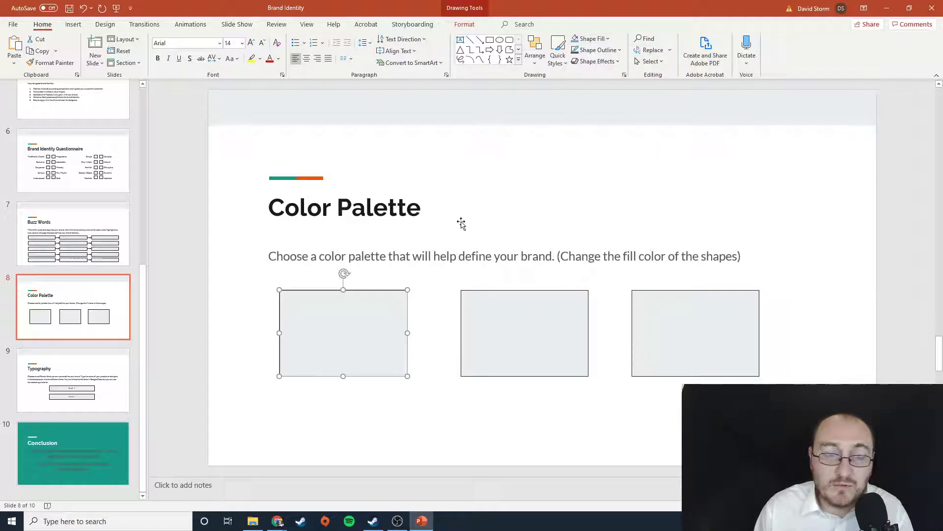
{"action": "left_click", "coordinate": [480, 235]}
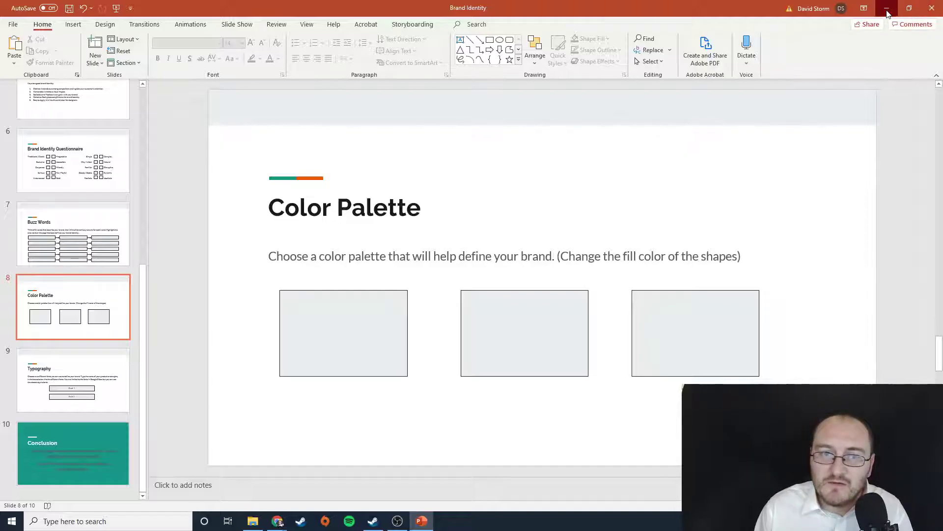
Set PowerPoint aside and search Chrome for Adobe Color's colour wheel page
{"action": "left_click", "coordinate": [887, 8]}
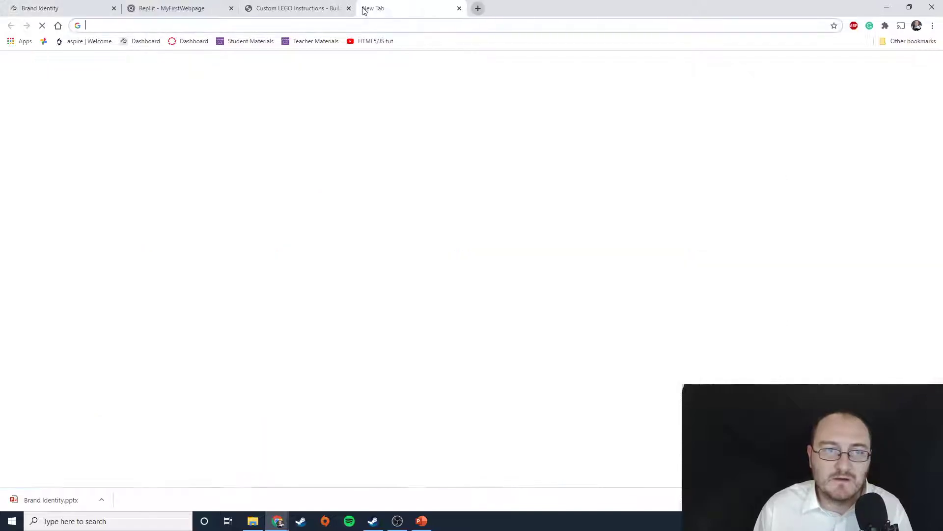
{"action": "type", "text": "adobe.com"}
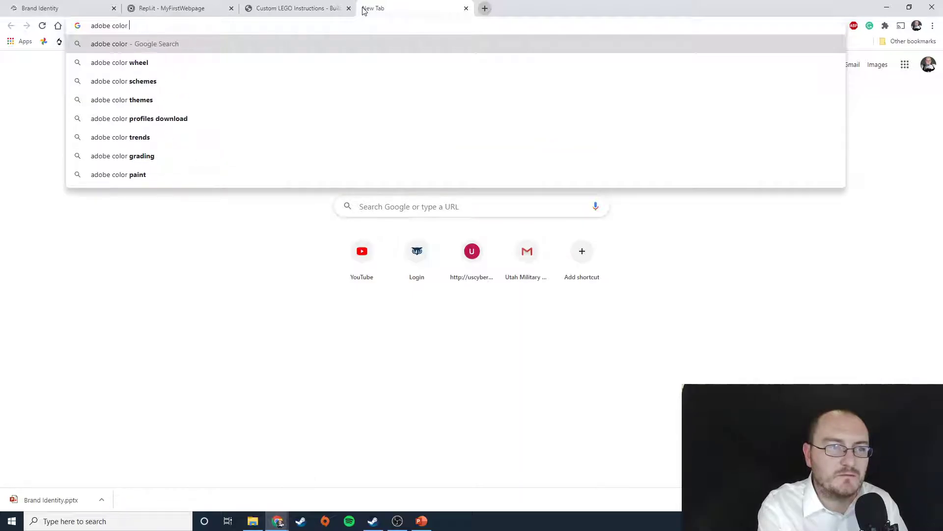
{"action": "left_click", "coordinate": [119, 61]}
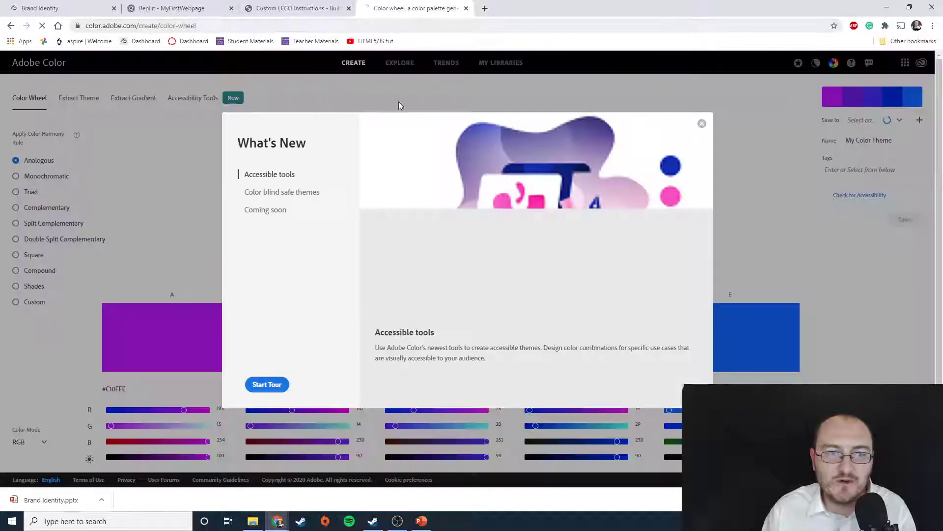
Dismiss What's New and apply a complementary palette, shifting it to greens with red
{"action": "left_click", "coordinate": [701, 123]}
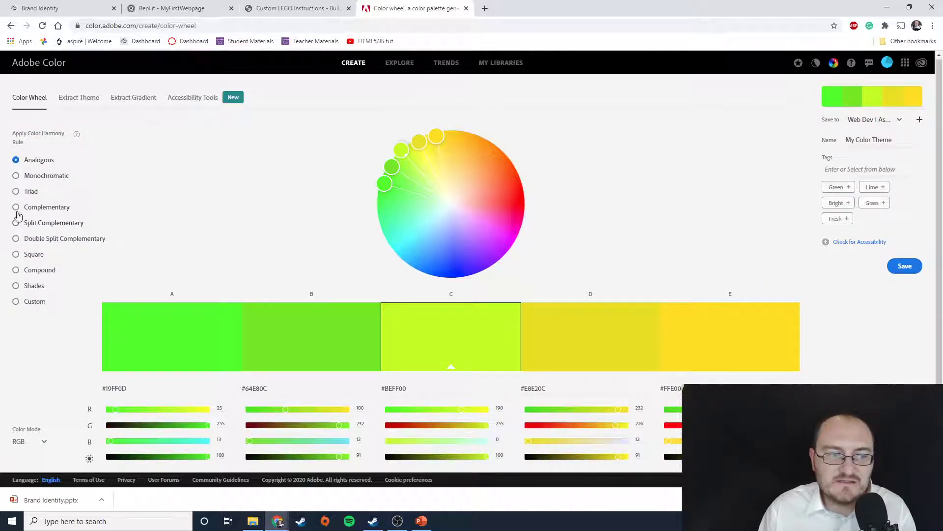
{"action": "left_click", "coordinate": [15, 206]}
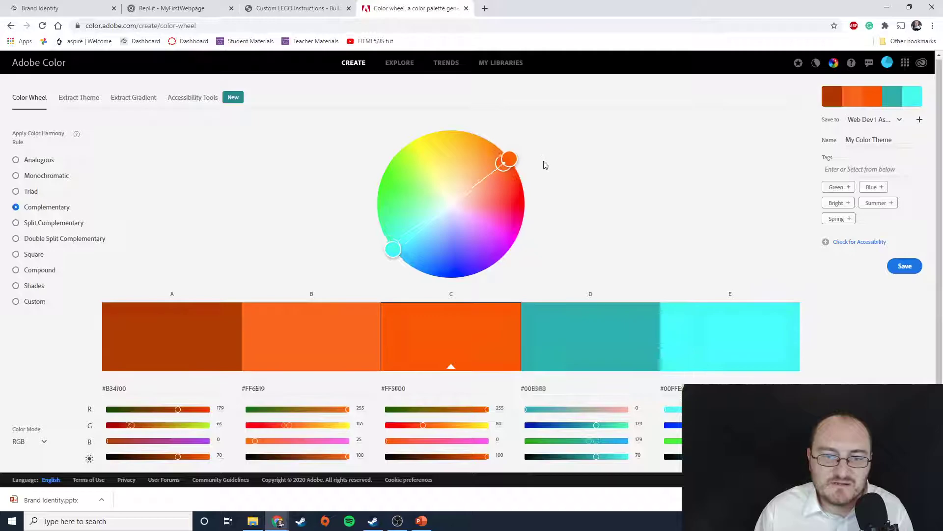
{"action": "left_click_drag", "start_coordinate": [507, 157], "coordinate": [520, 204]}
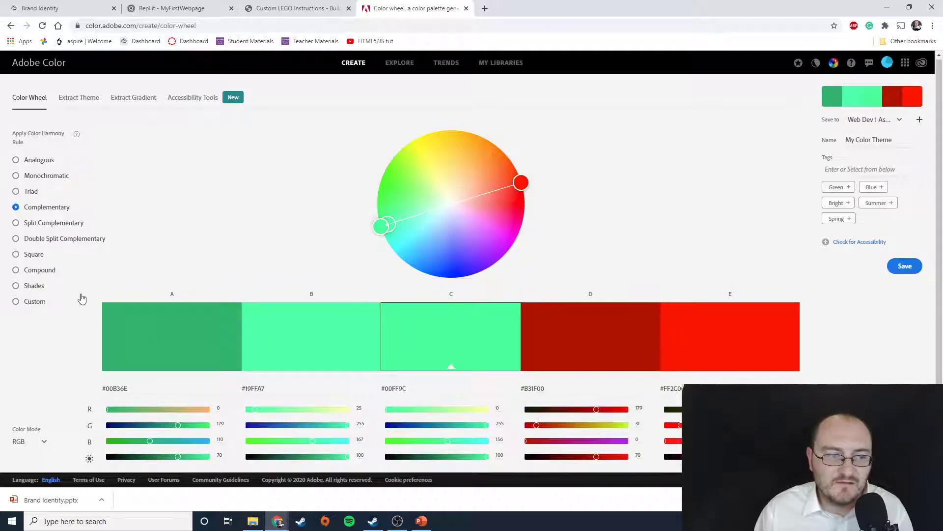
Preview Triad, Monochromatic, Split and Double Split Complementary harmonies, then return to PowerPoint
{"action": "left_click", "coordinate": [15, 190]}
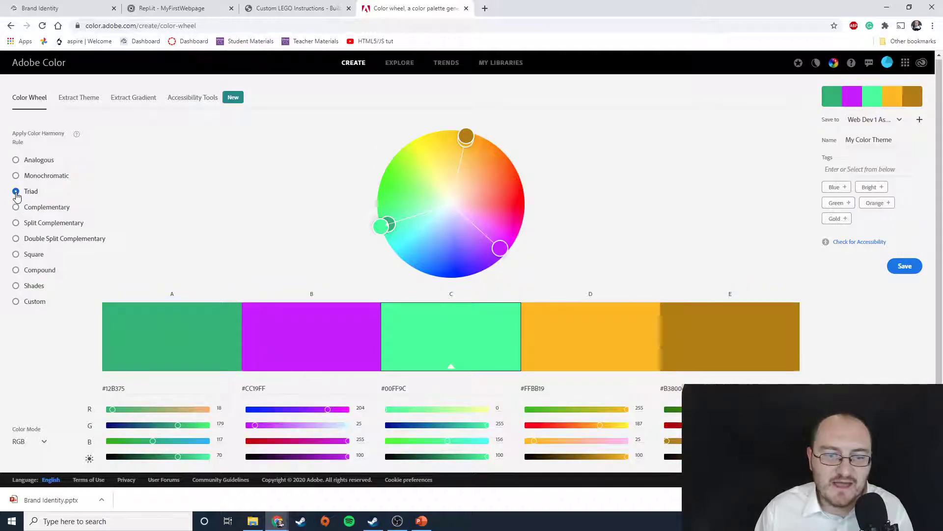
{"action": "left_click", "coordinate": [15, 190]}
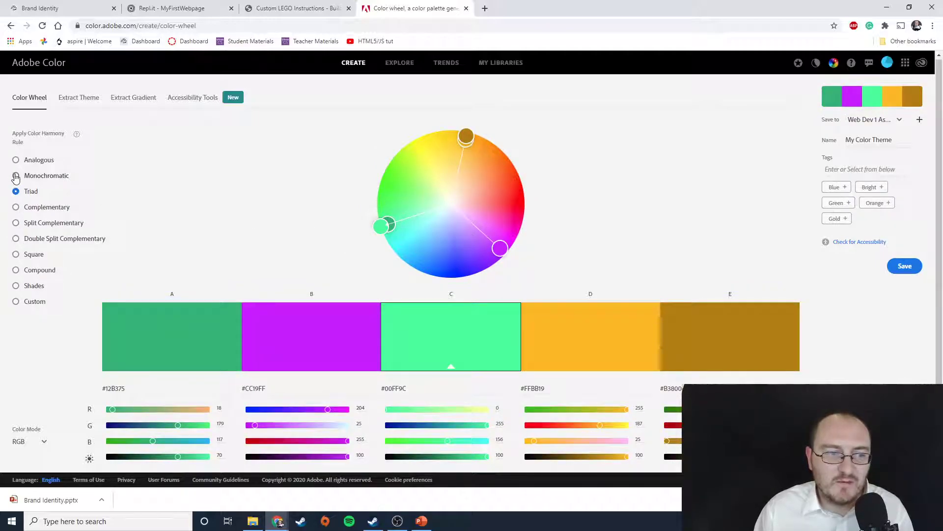
{"action": "left_click", "coordinate": [15, 175]}
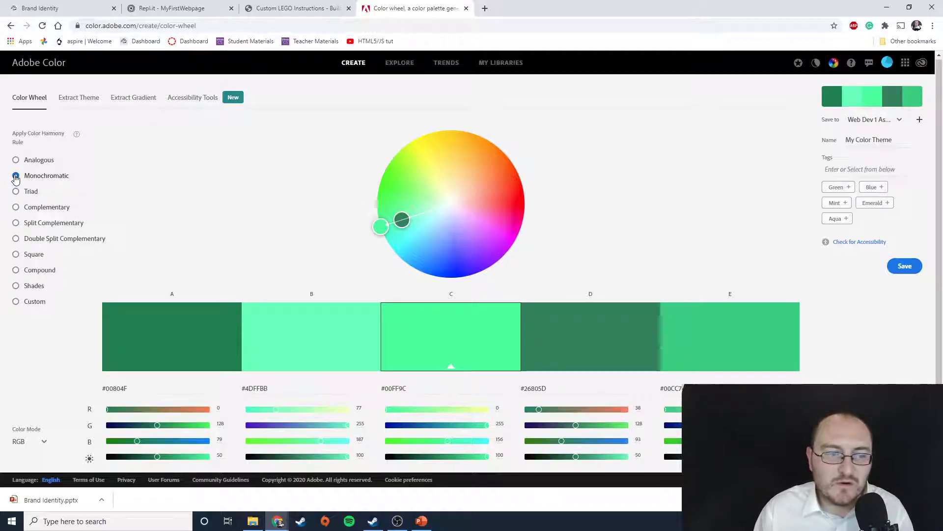
{"action": "left_click", "coordinate": [15, 222]}
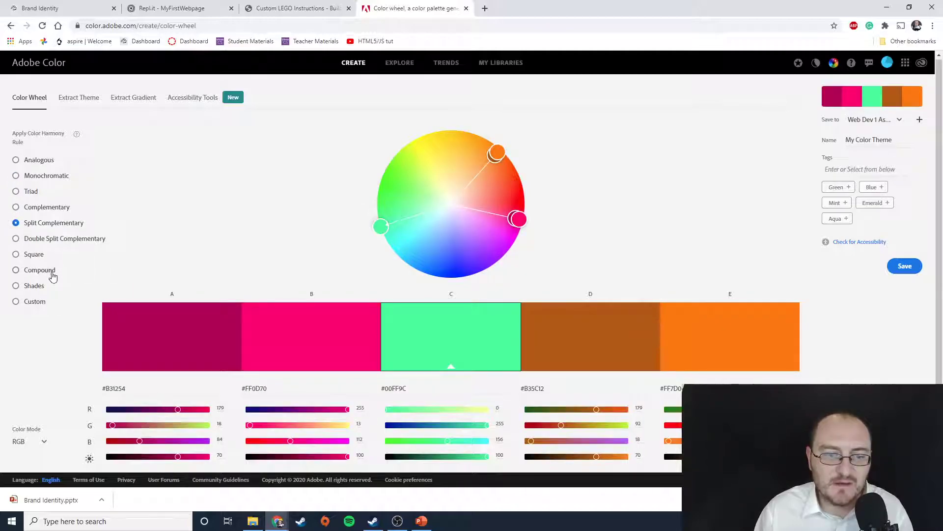
{"action": "left_click", "coordinate": [15, 237]}
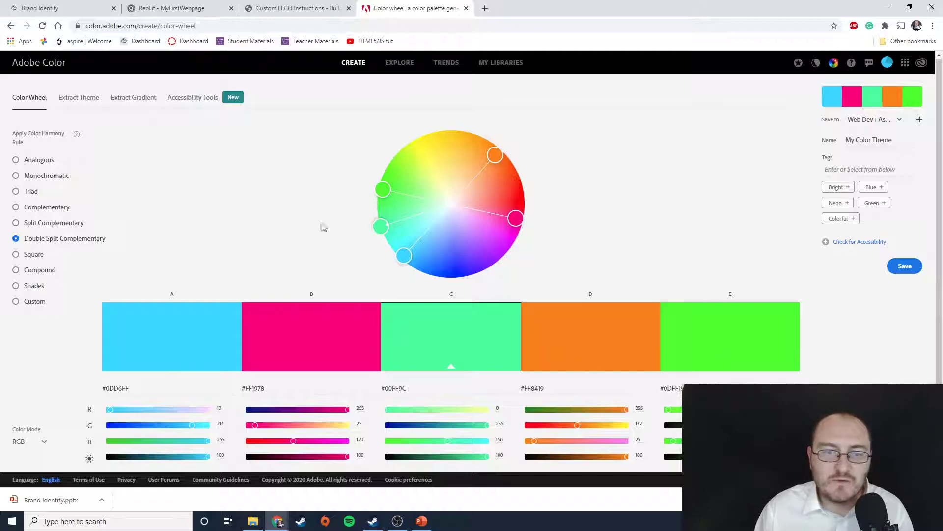
{"action": "left_click", "coordinate": [54, 8]}
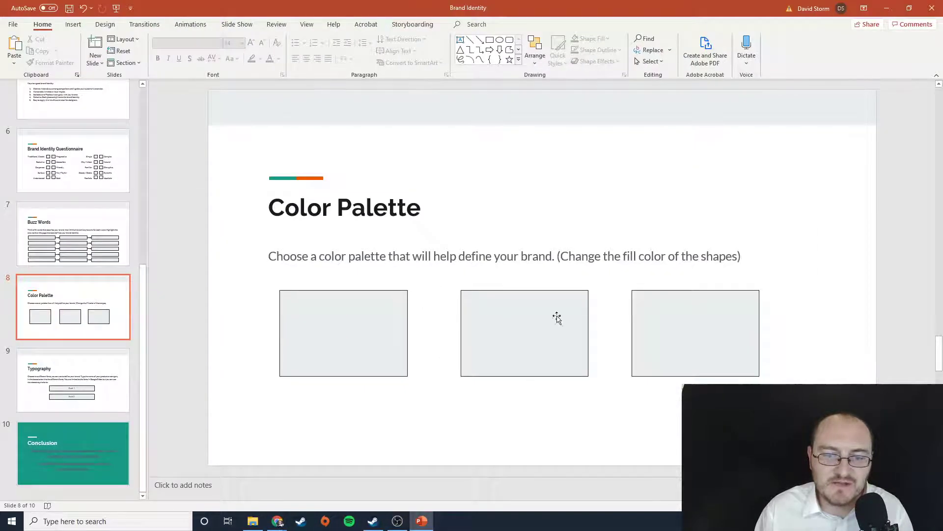
Show slide 9, Typography, with its Font 1 and Font 2 boxes
{"action": "left_click", "coordinate": [73, 379]}
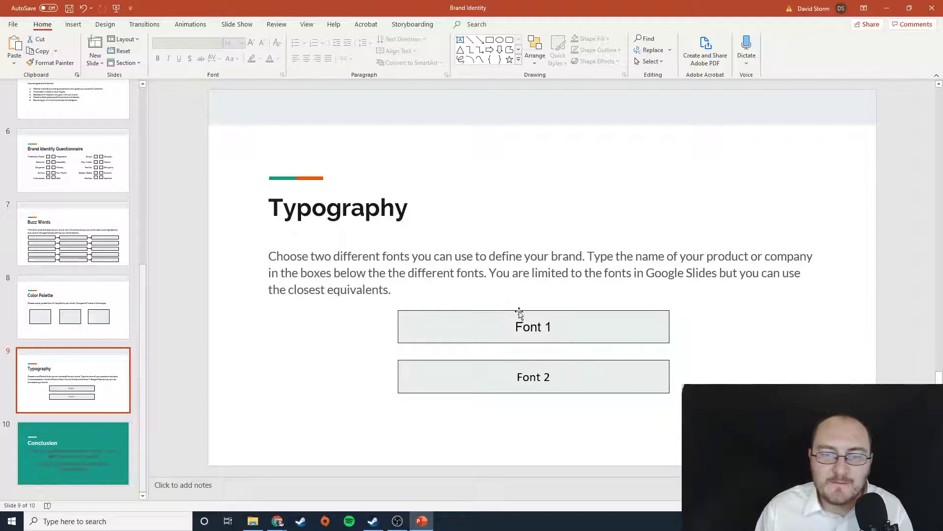
Browse the font list for the Font 1 box unchanged, then show the Conclusion slide
{"action": "left_click", "coordinate": [533, 326]}
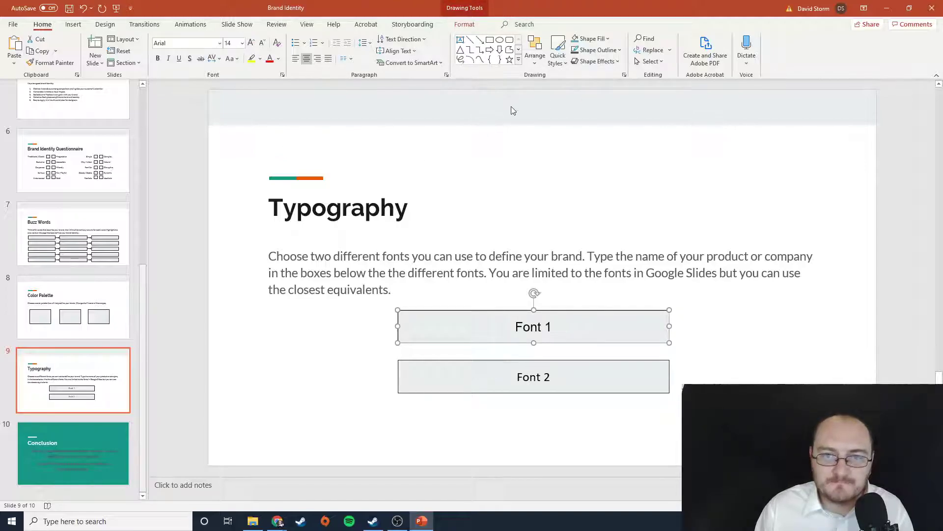
{"action": "left_click", "coordinate": [220, 42]}
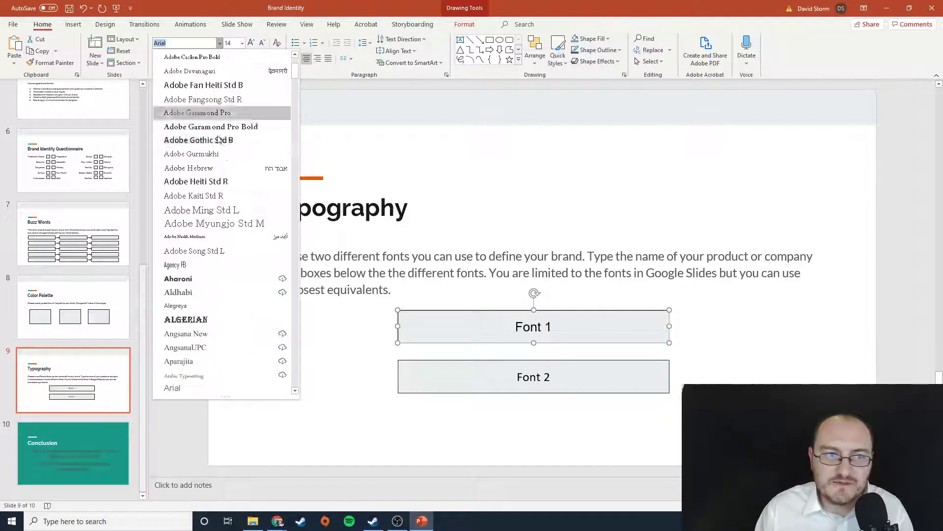
{"action": "scroll", "scroll_direction": "down", "scroll_amount": 3}
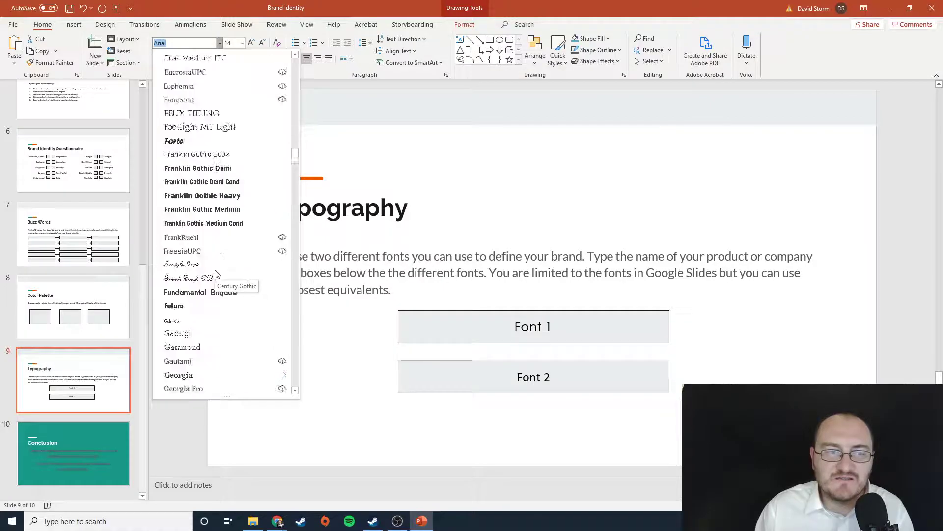
{"action": "scroll", "scroll_direction": "down", "scroll_amount": 3}
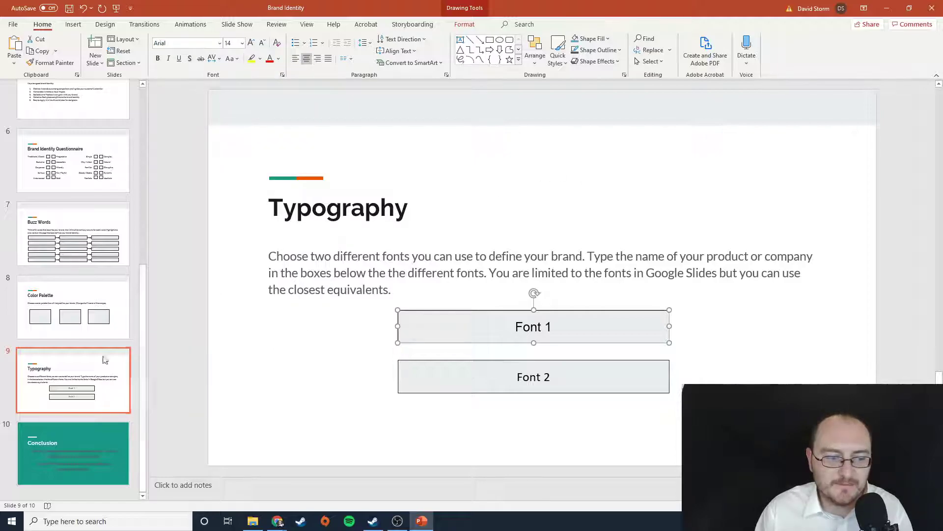
{"action": "left_click", "coordinate": [73, 453]}
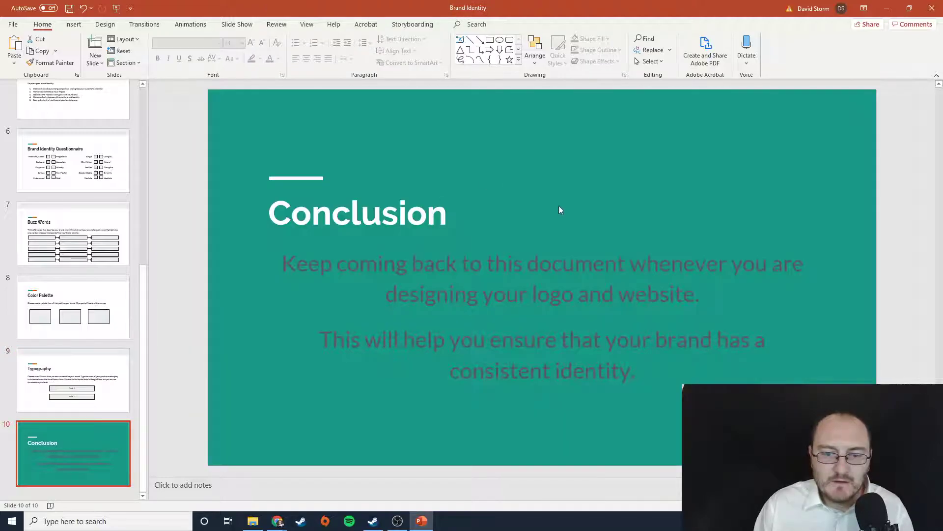